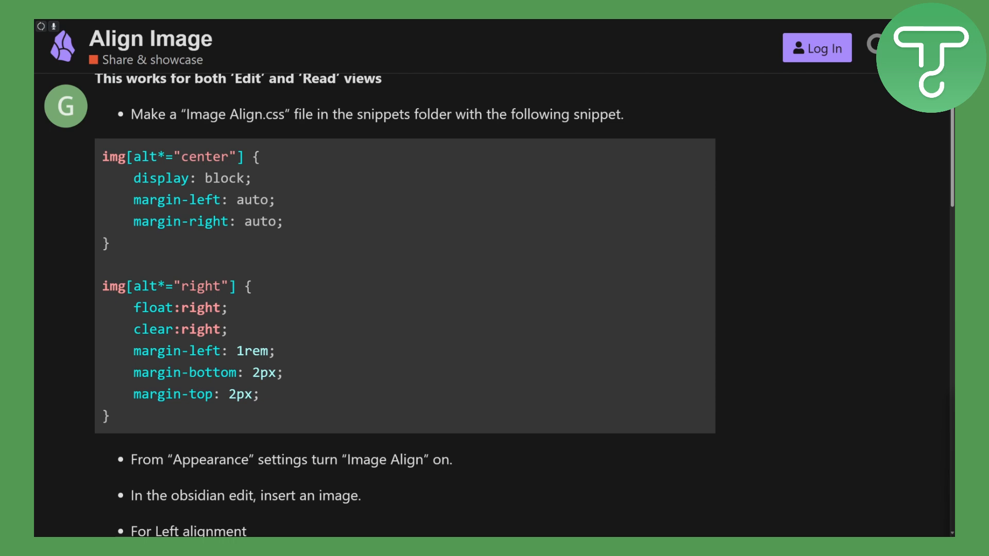
mouse_move(430, 261)
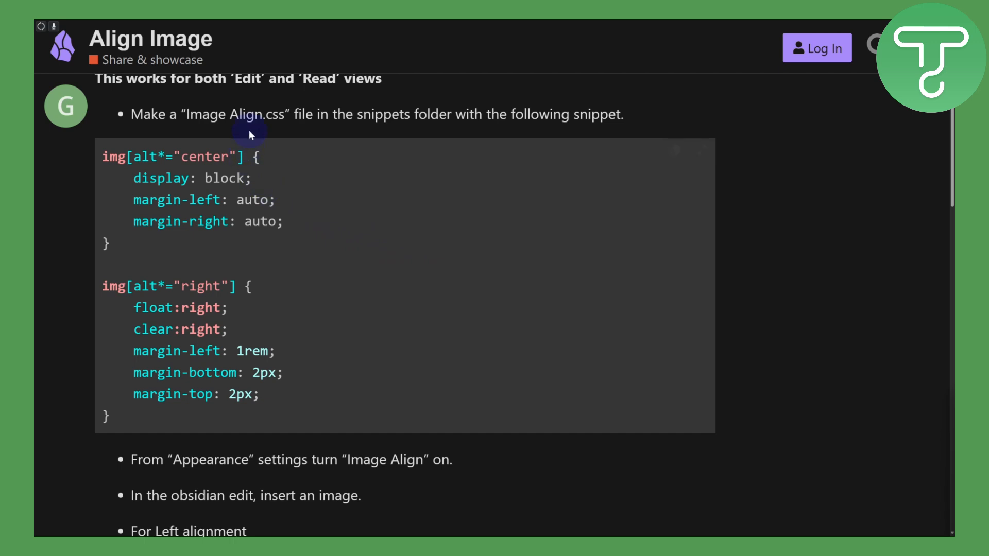
mouse_move(443, 129)
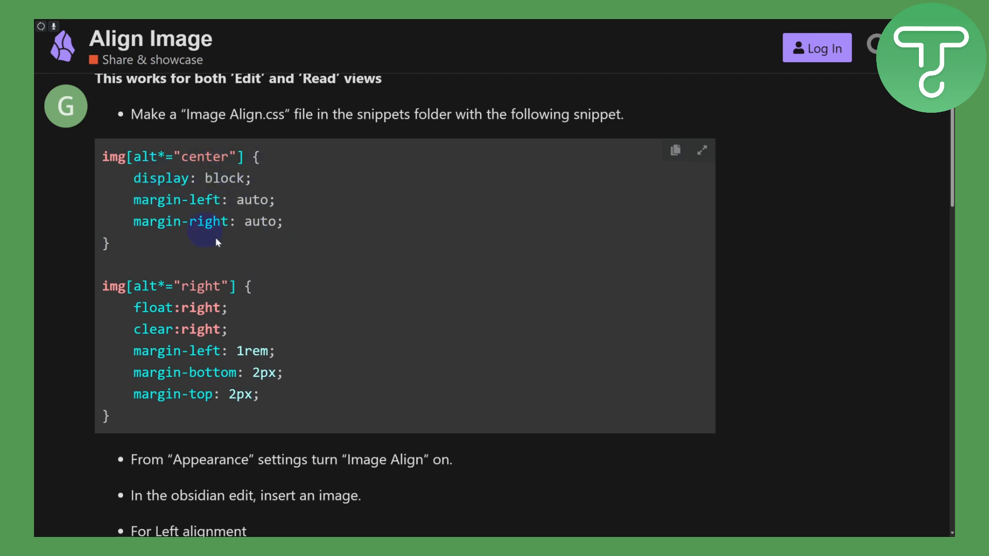
mouse_move(201, 387)
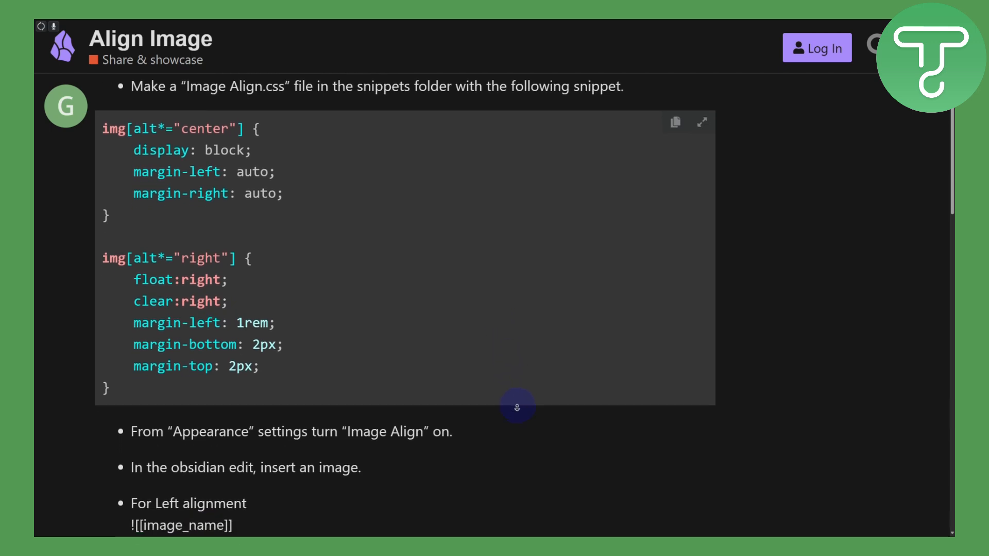
scroll("down", 3)
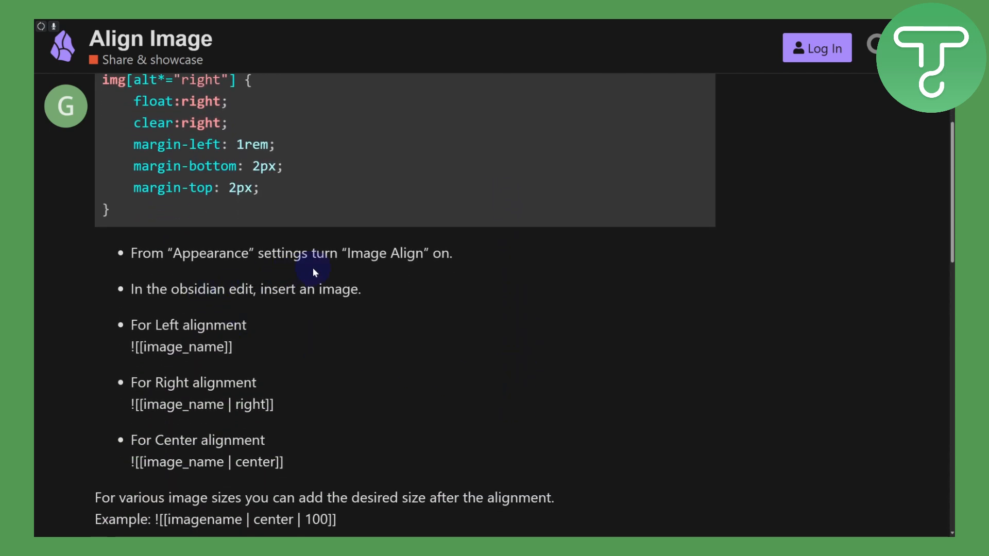
mouse_move(443, 267)
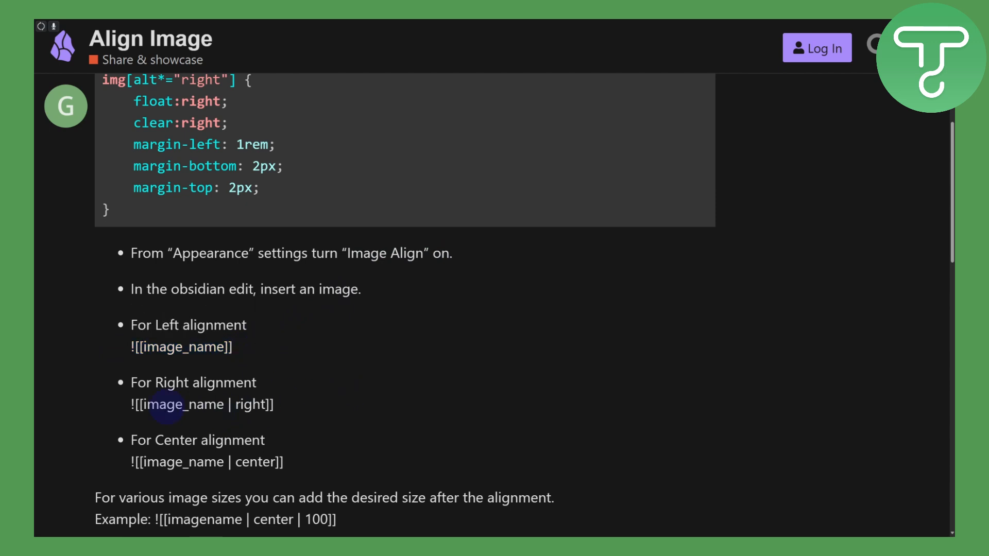
mouse_move(282, 368)
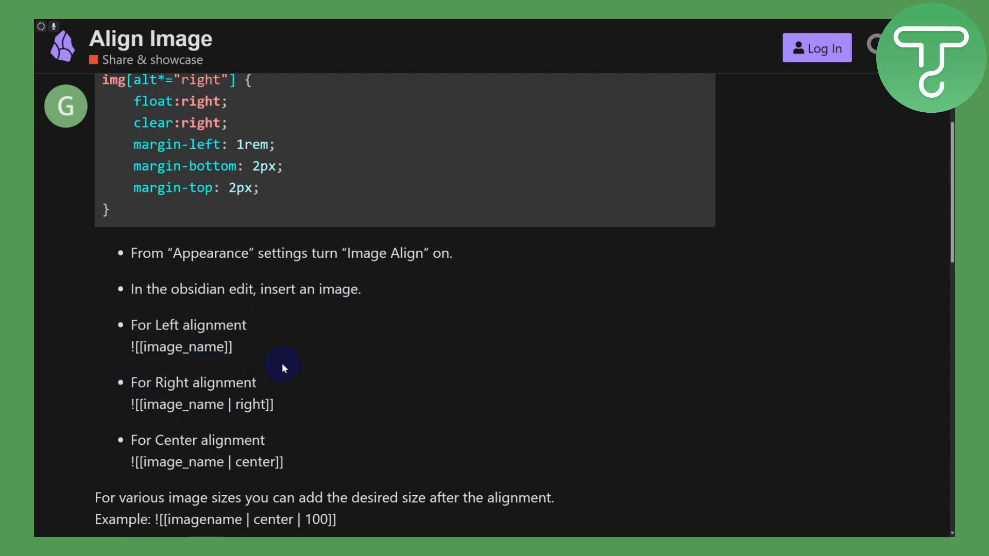